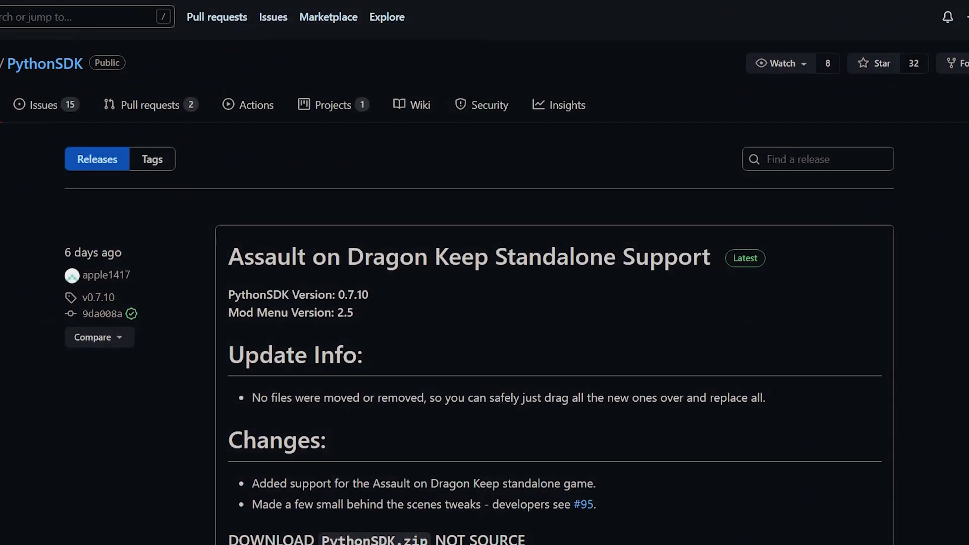
Scroll the PythonSDK v0.7.10 release page to reveal PythonSDK.zip in its assets
scroll(up, 3)
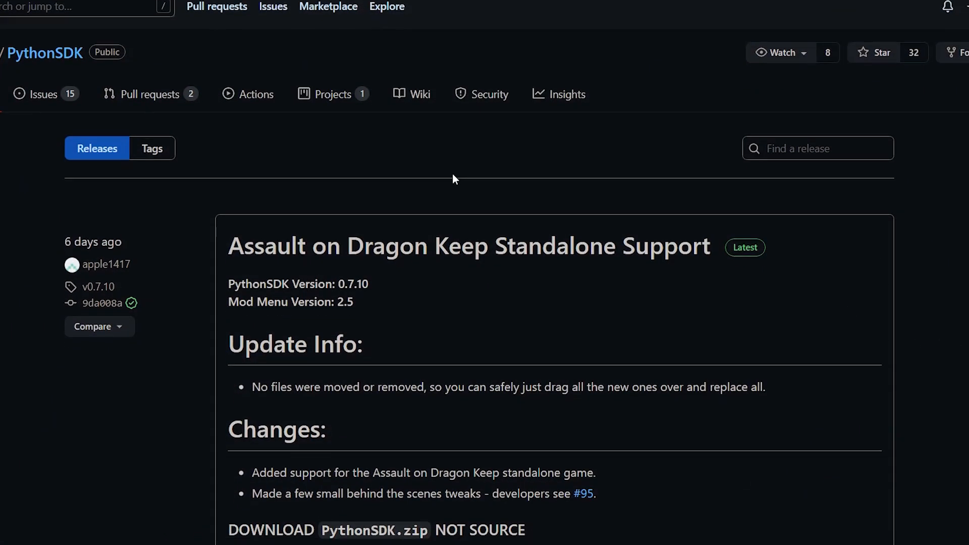
scroll(down, 3)
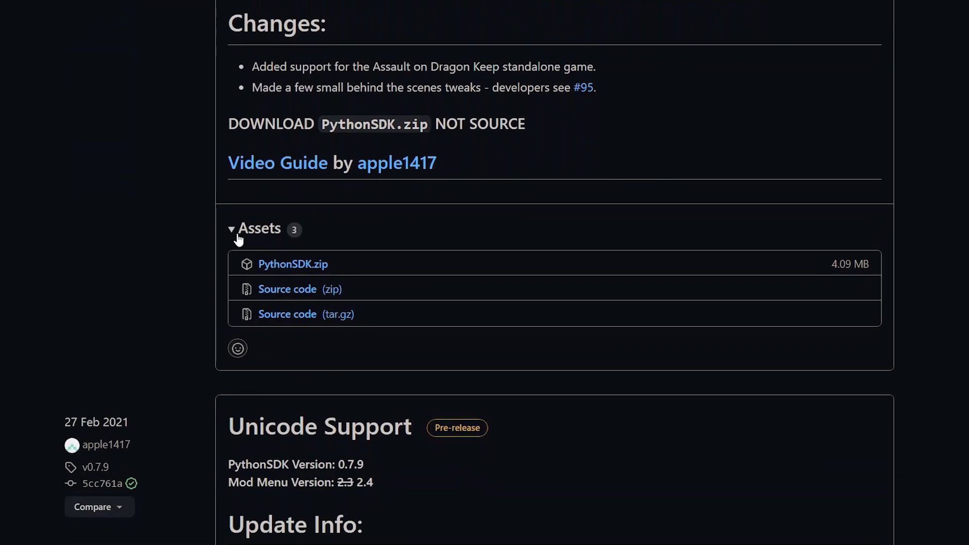
mouse_move(293, 264)
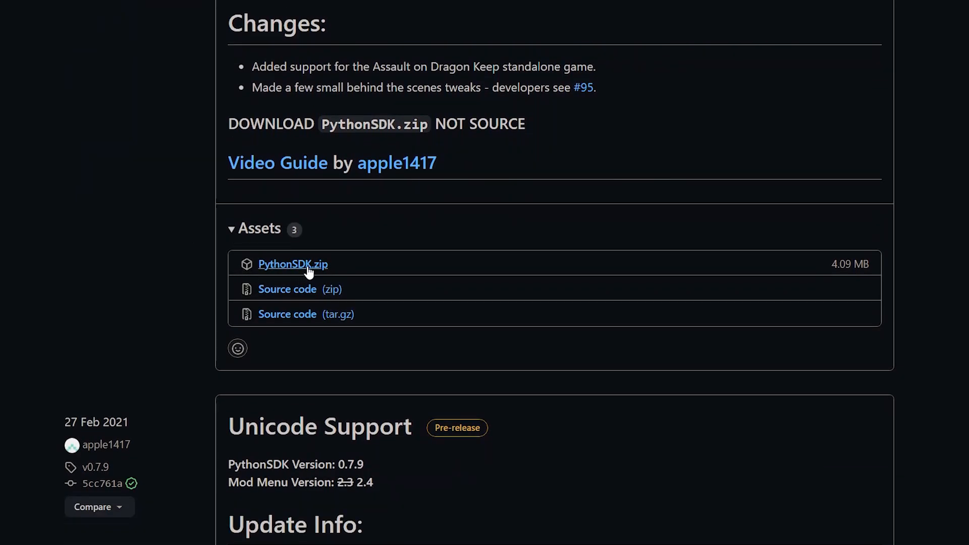
mouse_move(240, 298)
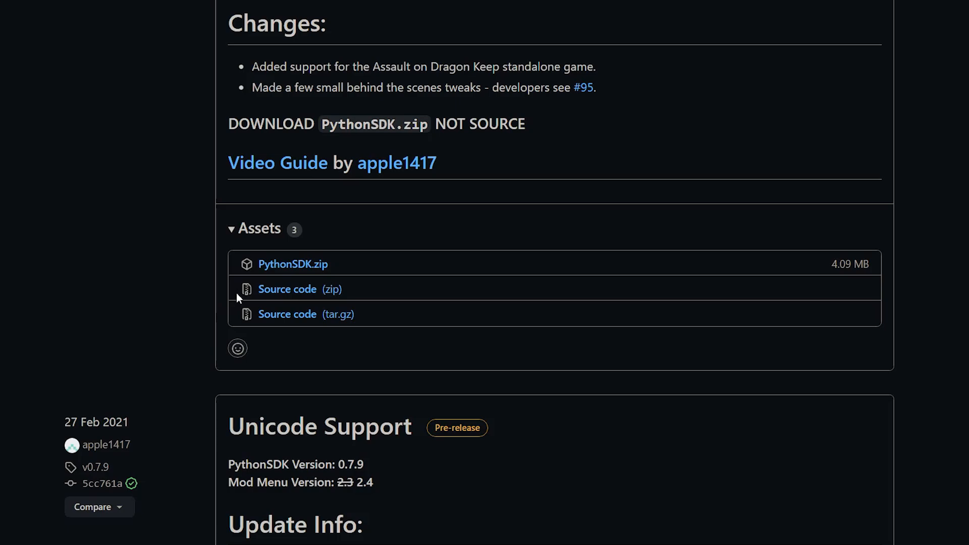
mouse_move(303, 269)
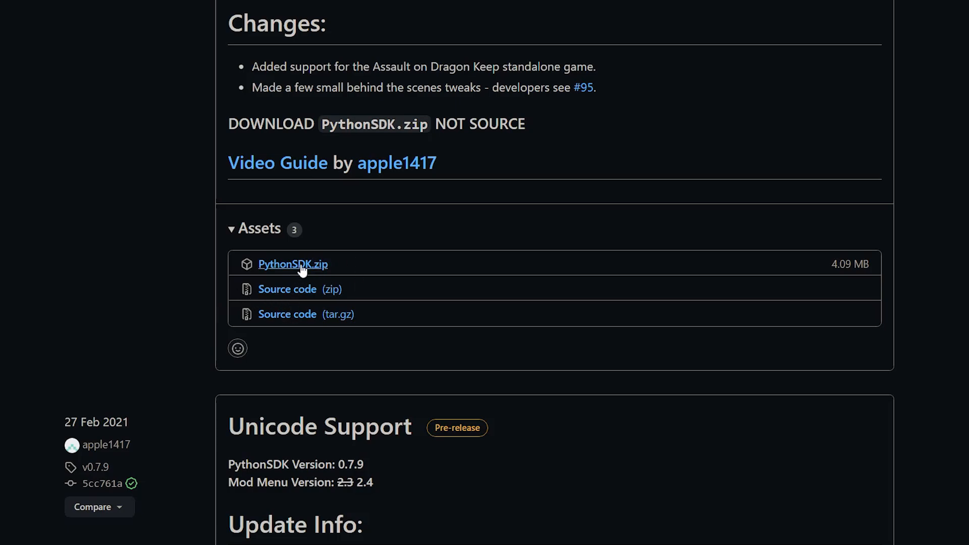
mouse_move(267, 328)
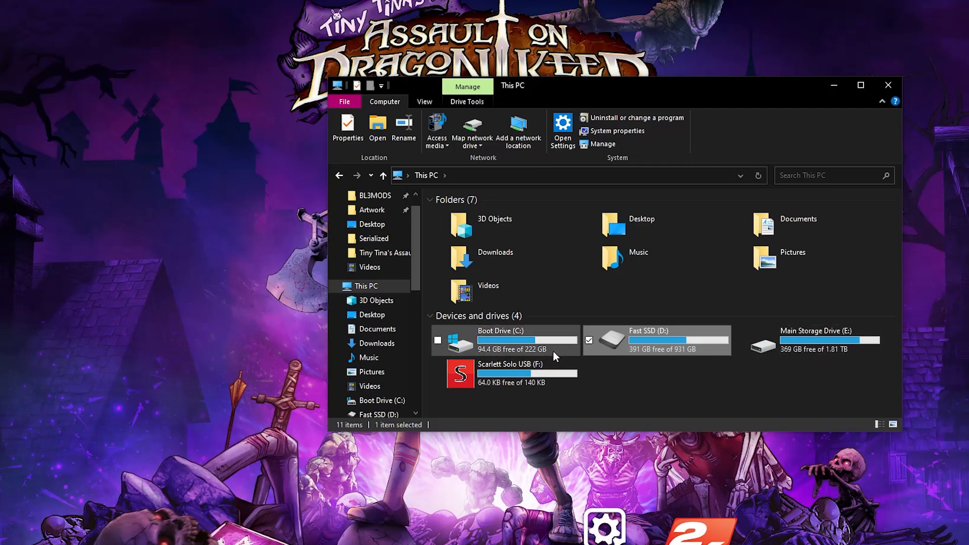
Open D:, Program Files (x86) and the Steam library's installed games
double_click(647, 340)
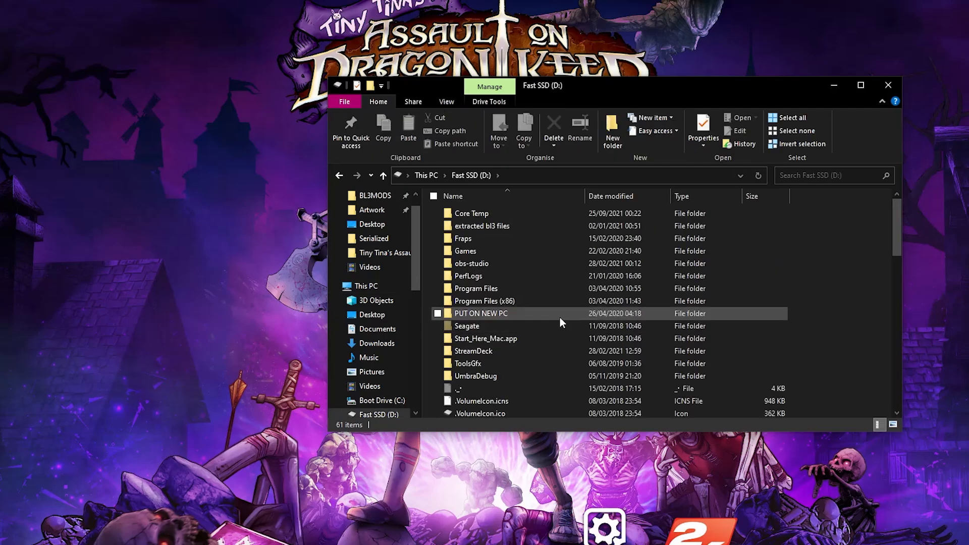
click(484, 301)
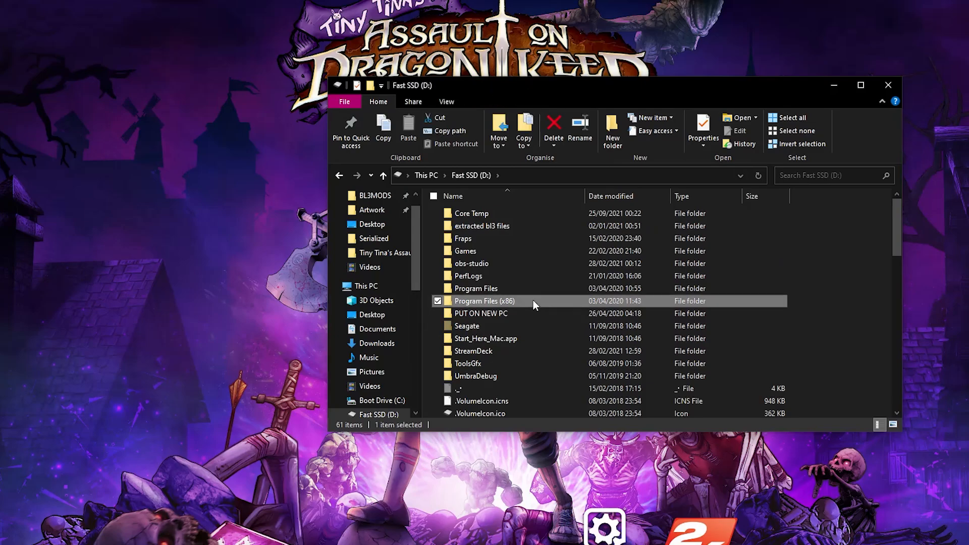
double_click(484, 301)
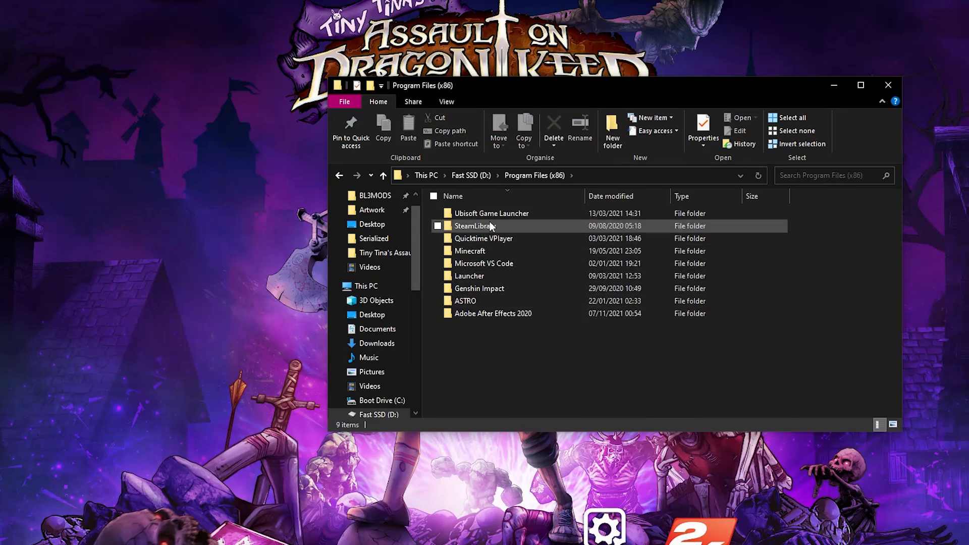
mouse_move(474, 226)
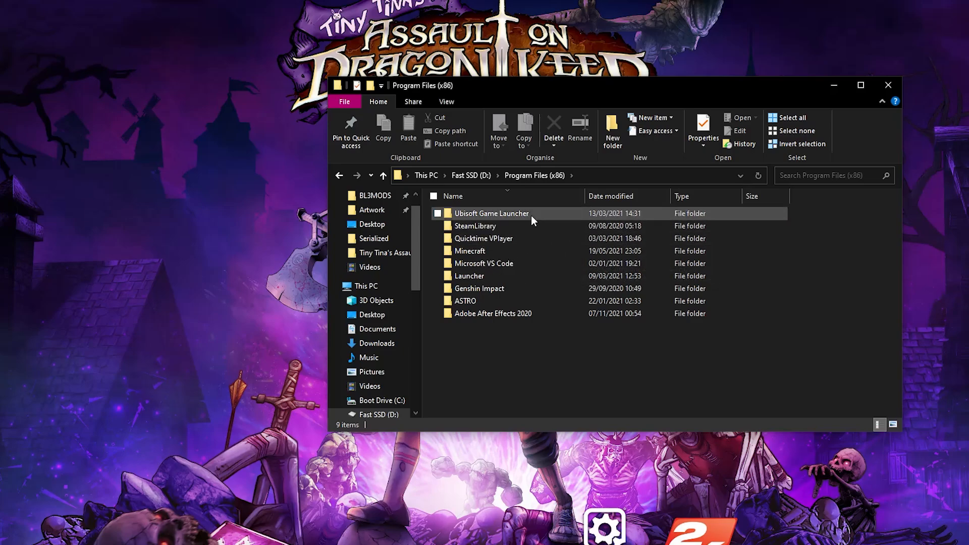
double_click(475, 226)
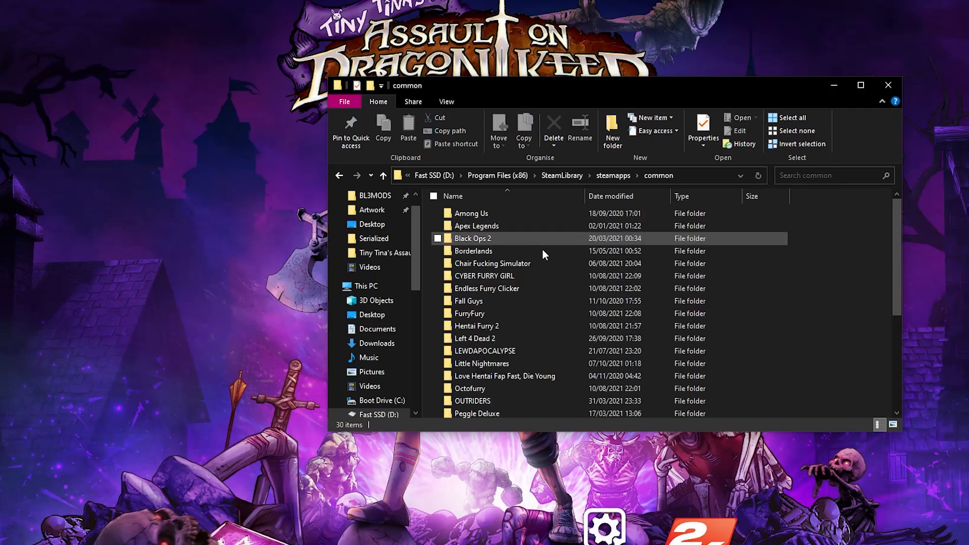
Open TTAoDKOneShotAdventure > .egstore > bps > Install > Binaries
scroll(down, 3)
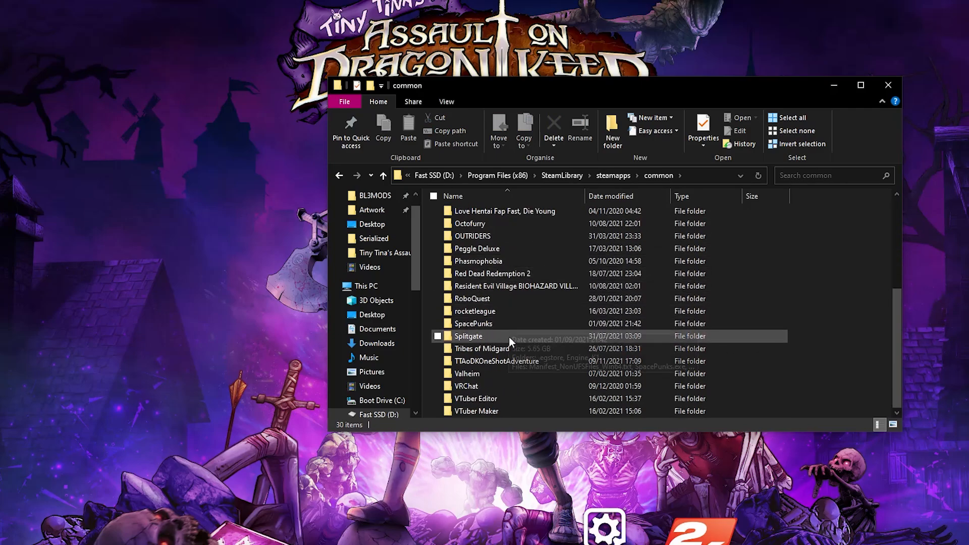
mouse_move(496, 361)
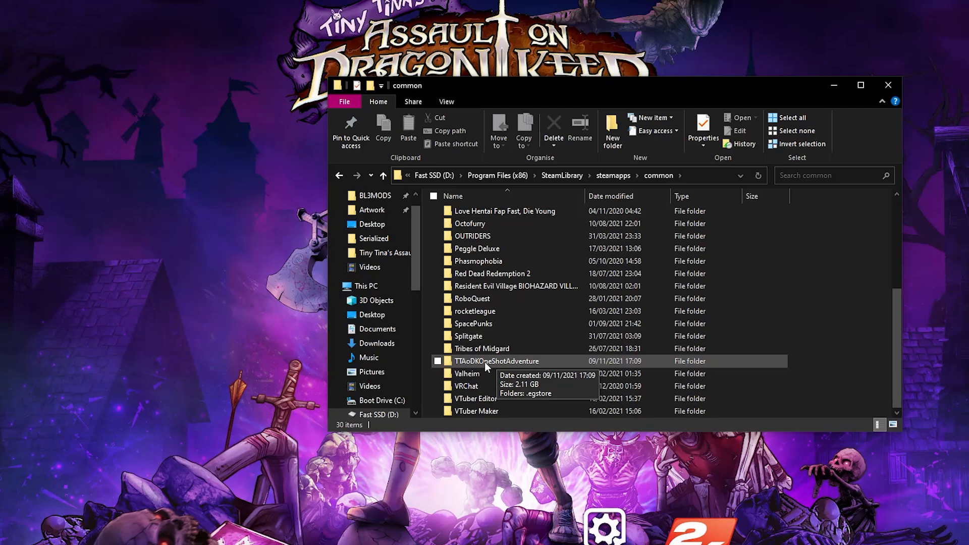
double_click(496, 361)
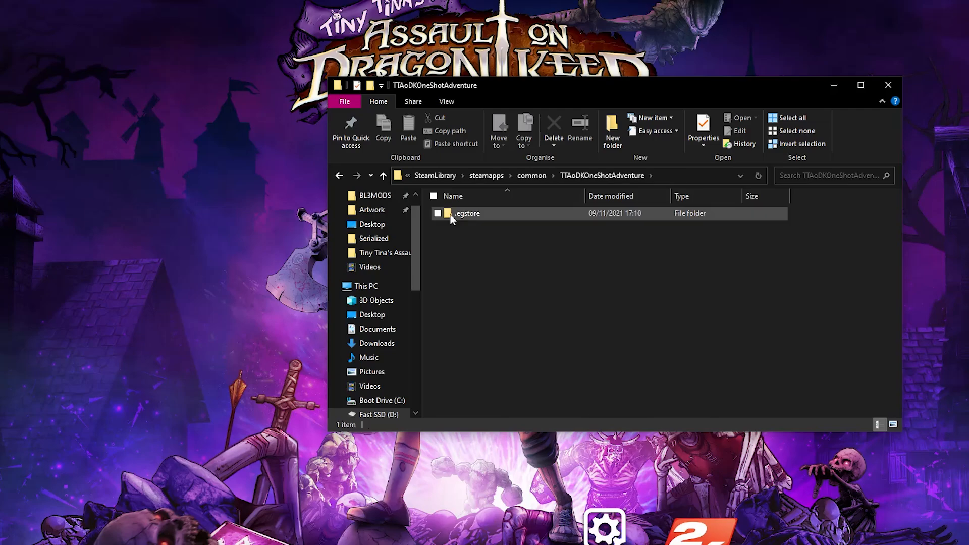
double_click(467, 213)
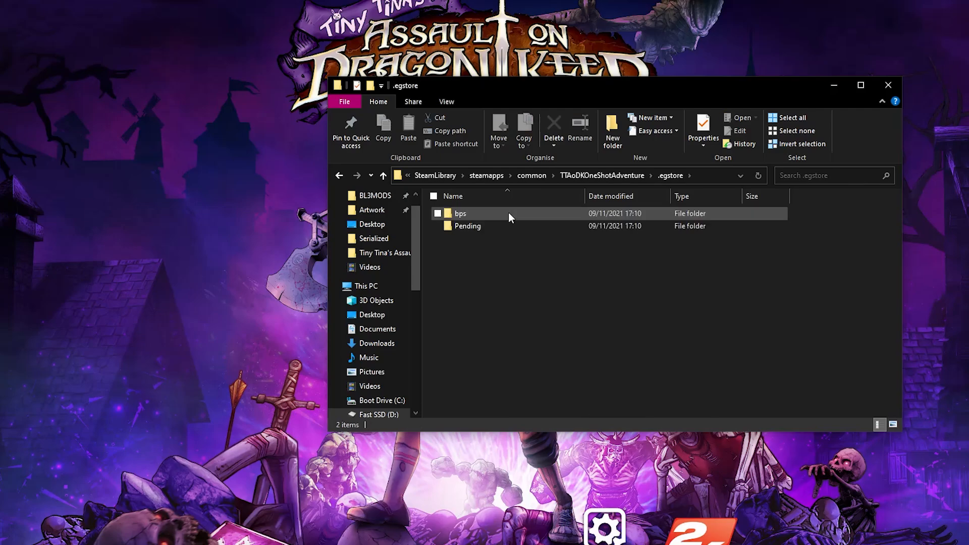
double_click(459, 213)
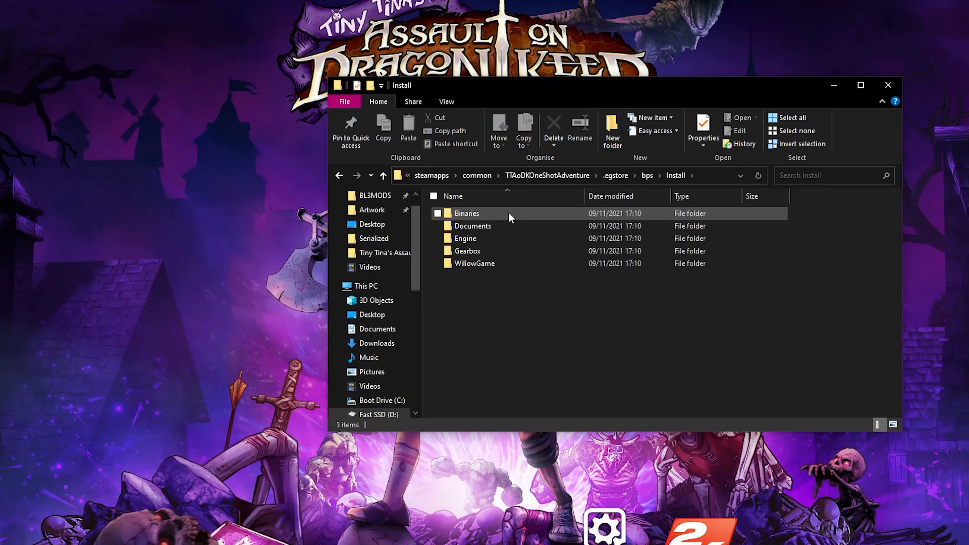
double_click(466, 213)
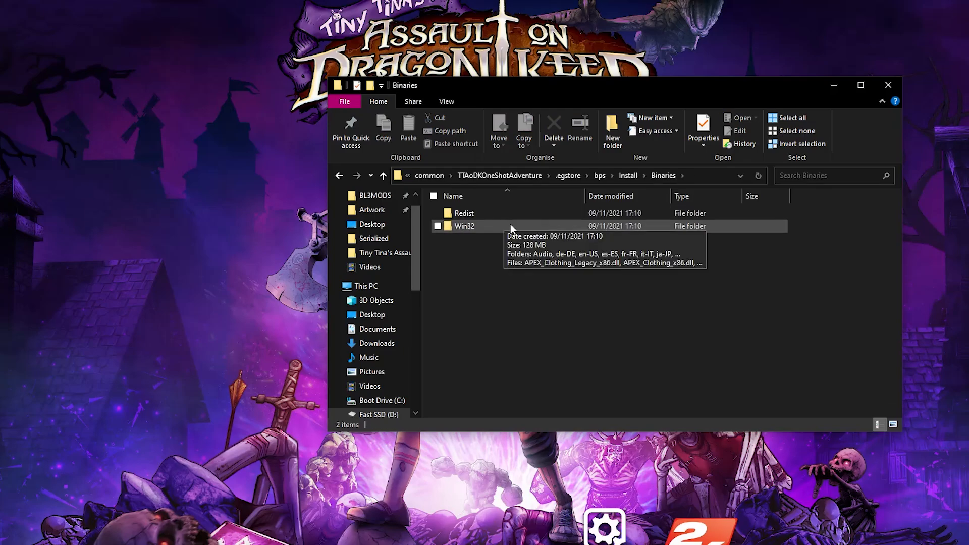
mouse_move(466, 243)
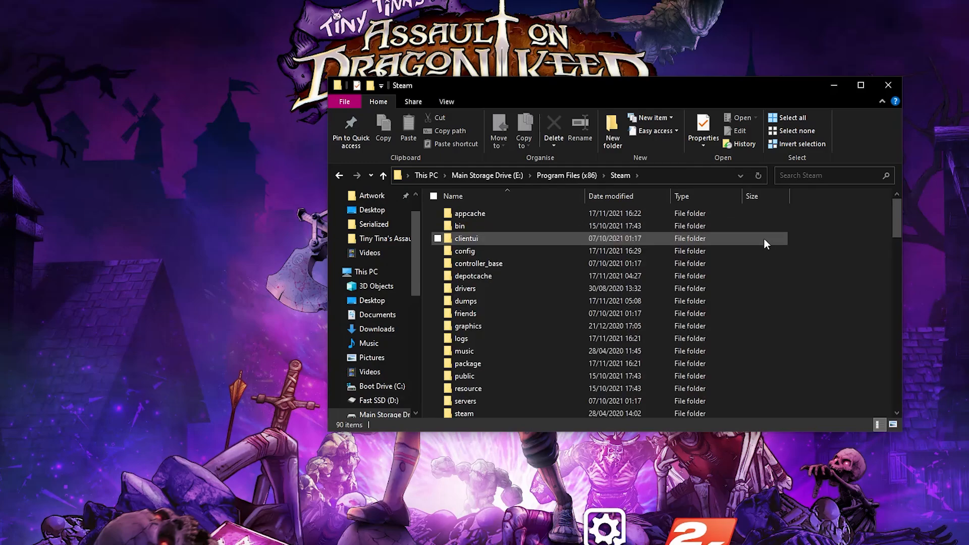
Open steamapps > common > Pawpaw > Binaries to reach the Win32 folder
scroll(down, 3)
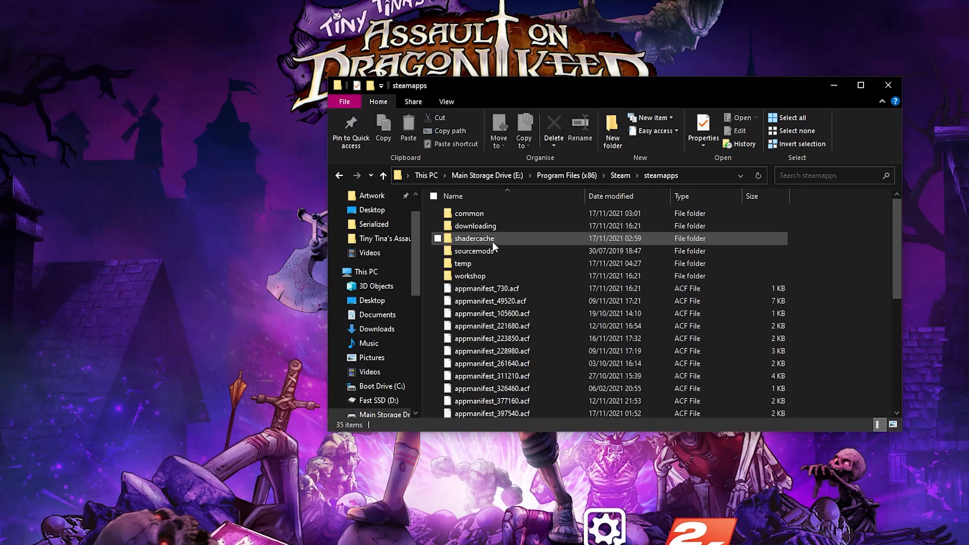
double_click(469, 213)
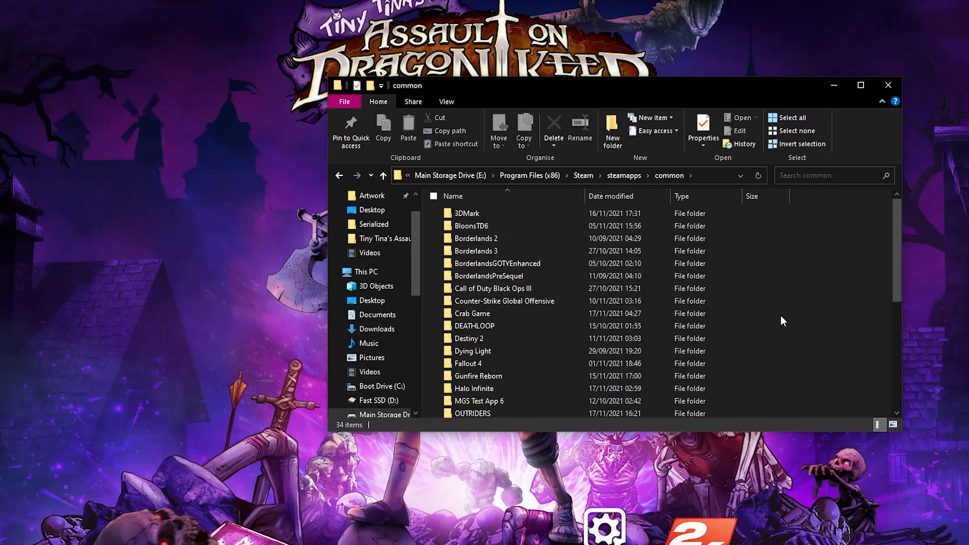
scroll(down, 3)
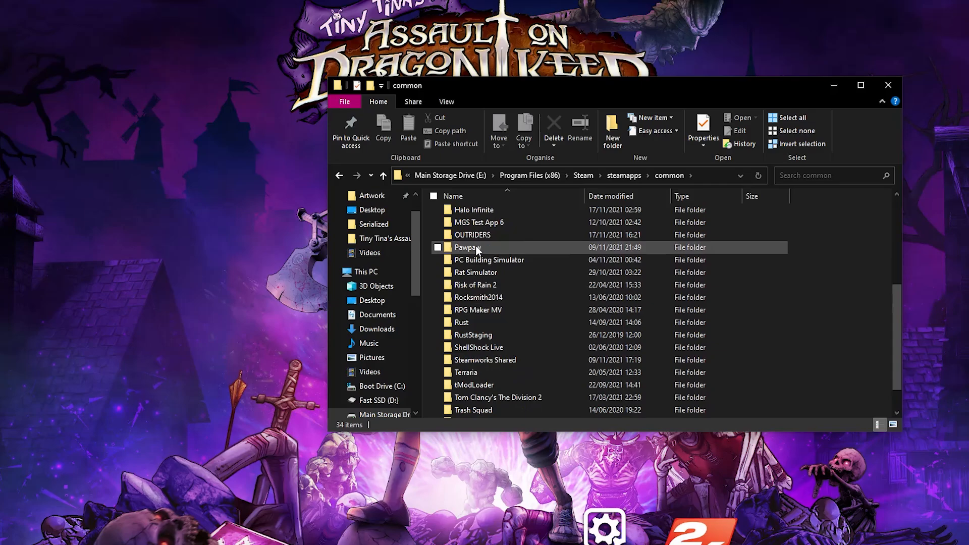
mouse_move(468, 247)
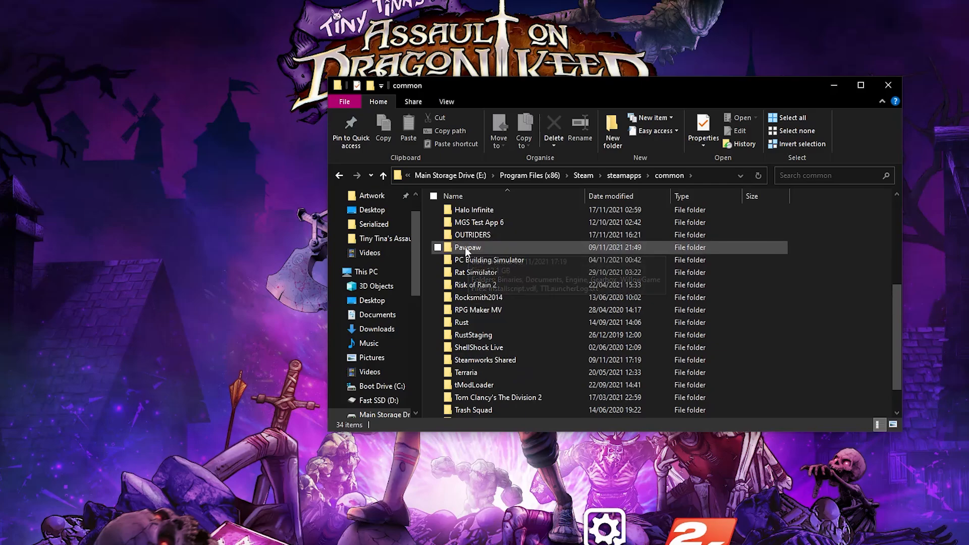
mouse_move(468, 248)
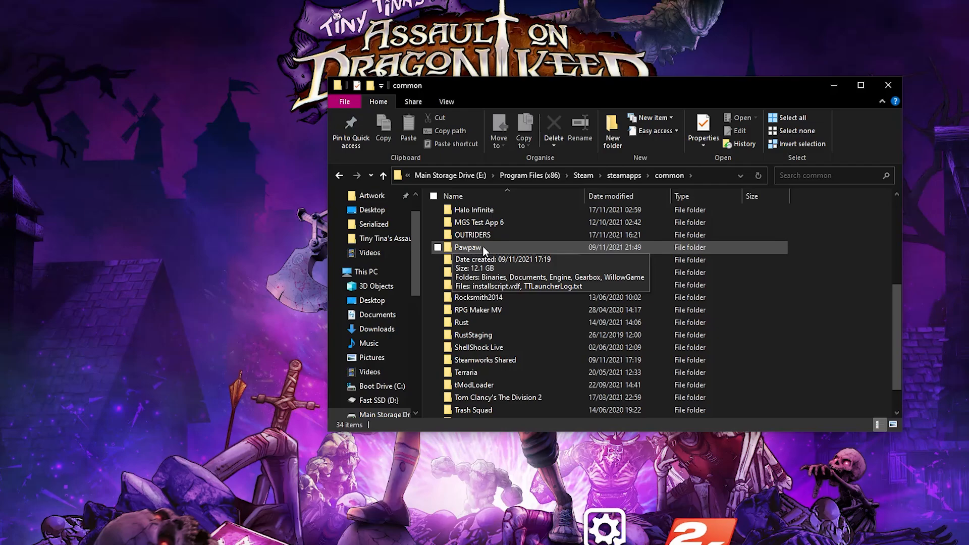
double_click(467, 248)
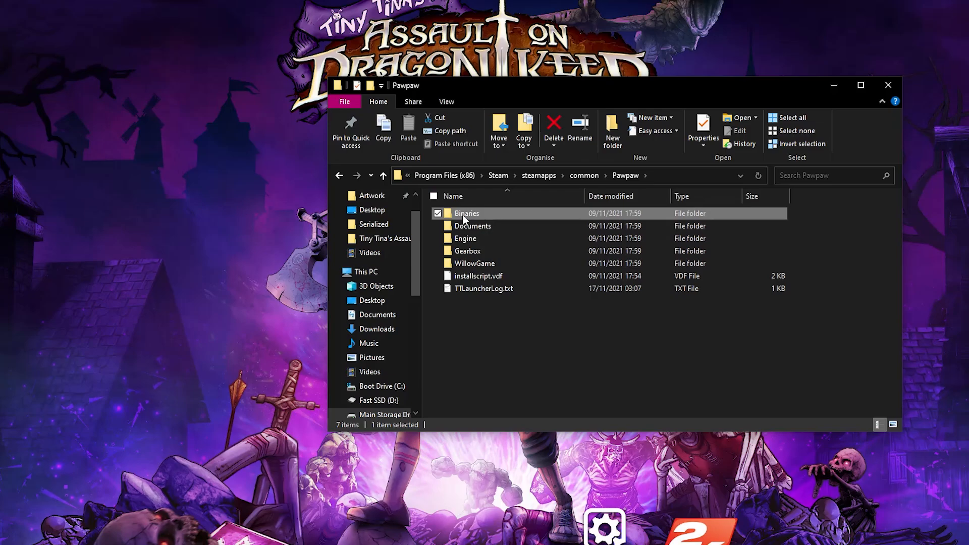
double_click(467, 213)
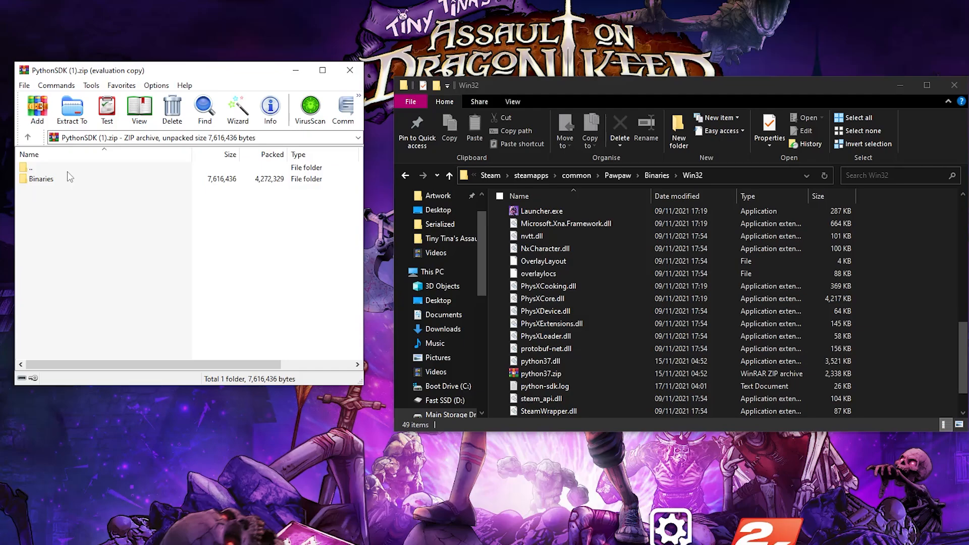
mouse_move(41, 189)
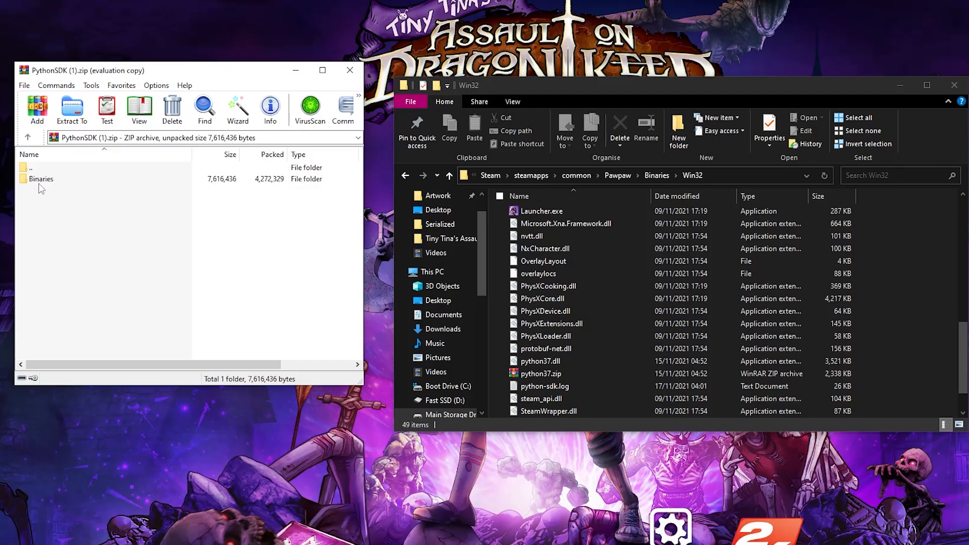
Open Binaries > Win32 inside the PythonSDK.zip archive in WinRAR
double_click(41, 178)
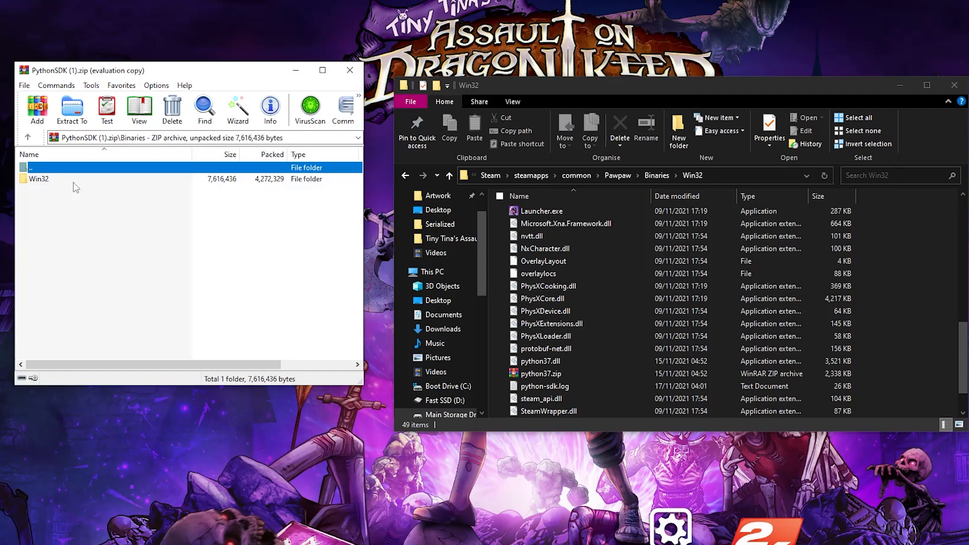
double_click(39, 179)
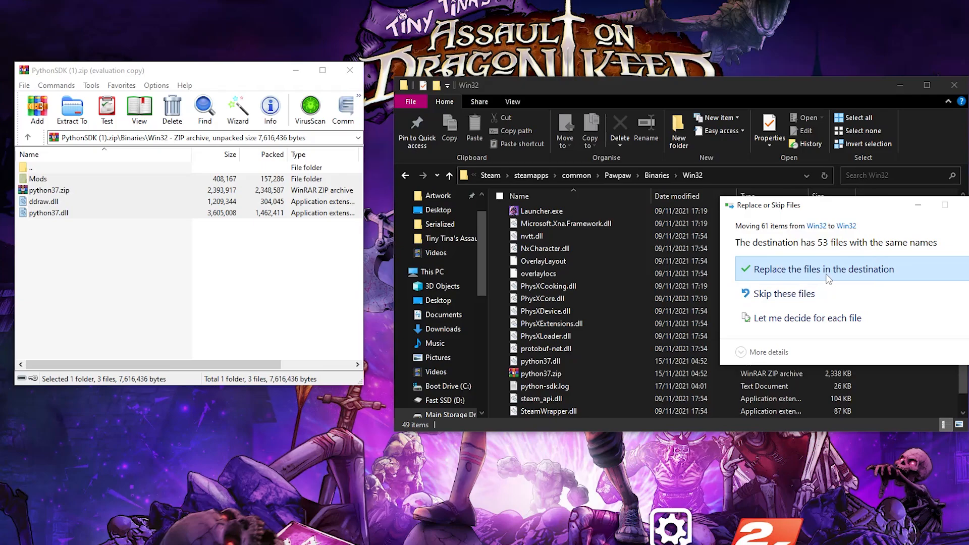
mouse_move(831, 227)
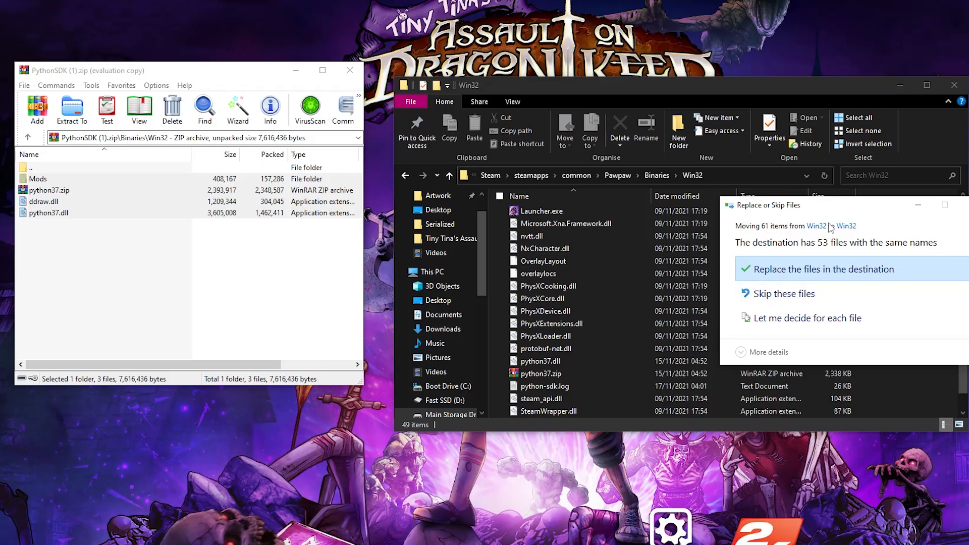
mouse_move(760, 248)
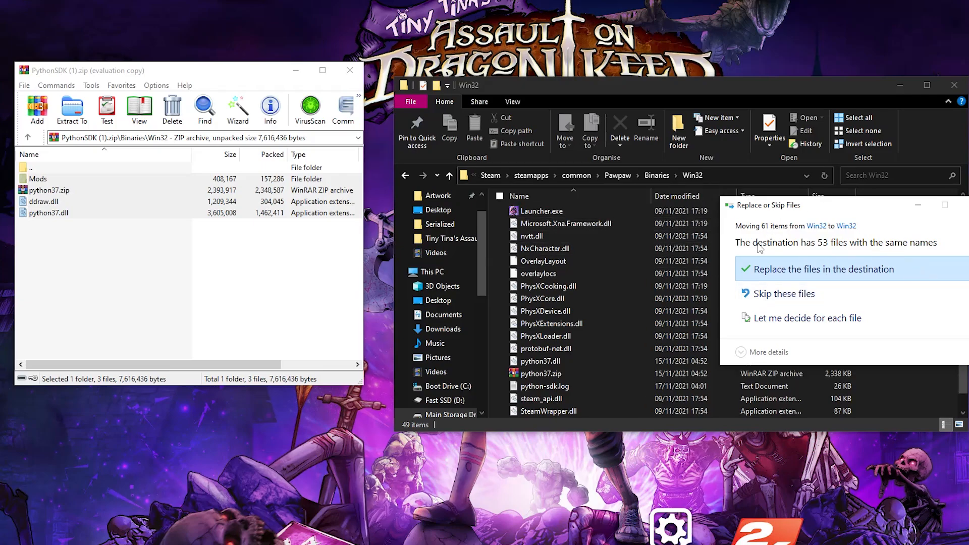
mouse_move(858, 199)
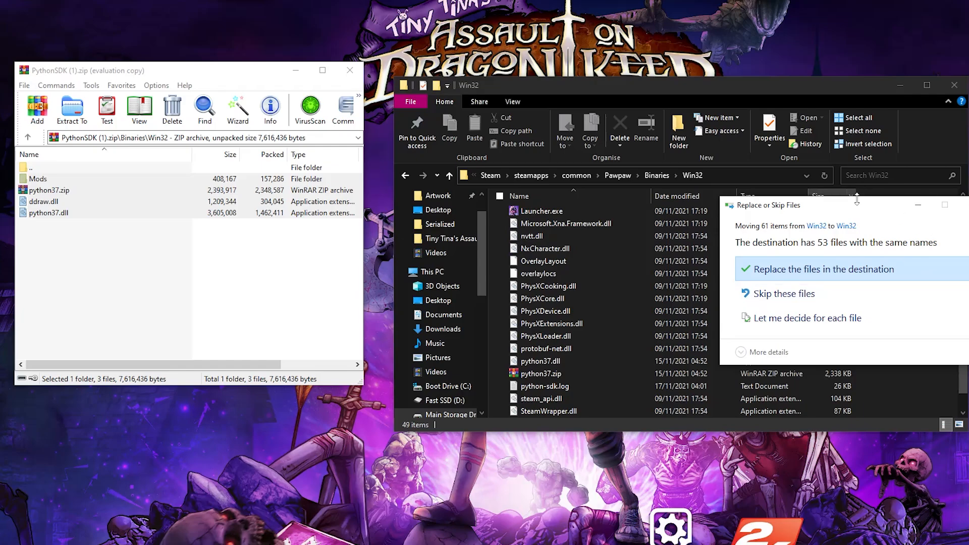
mouse_move(871, 228)
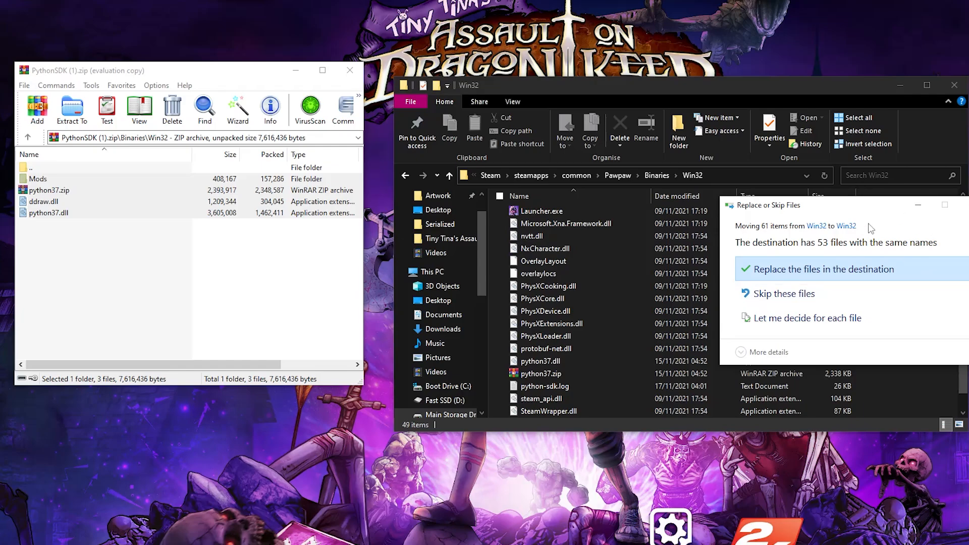
mouse_move(928, 223)
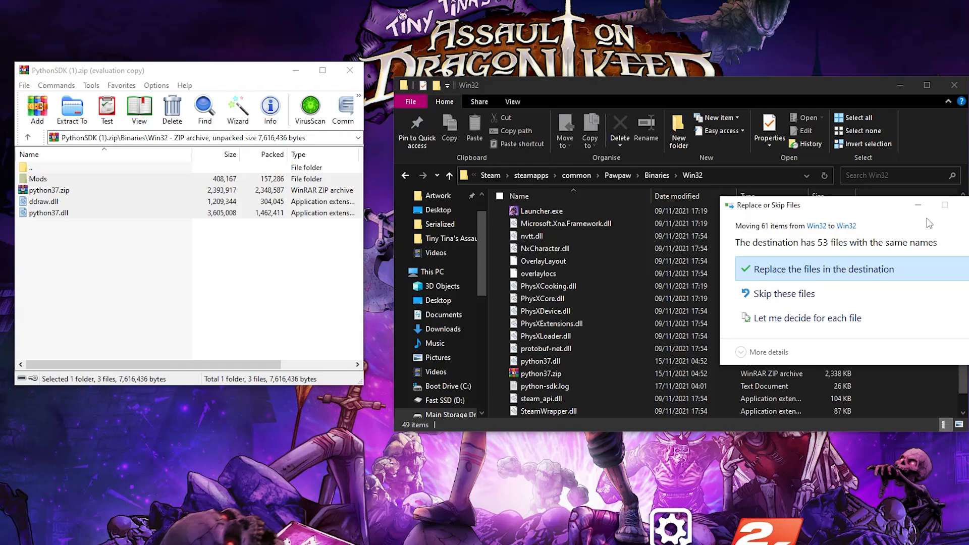
mouse_move(875, 215)
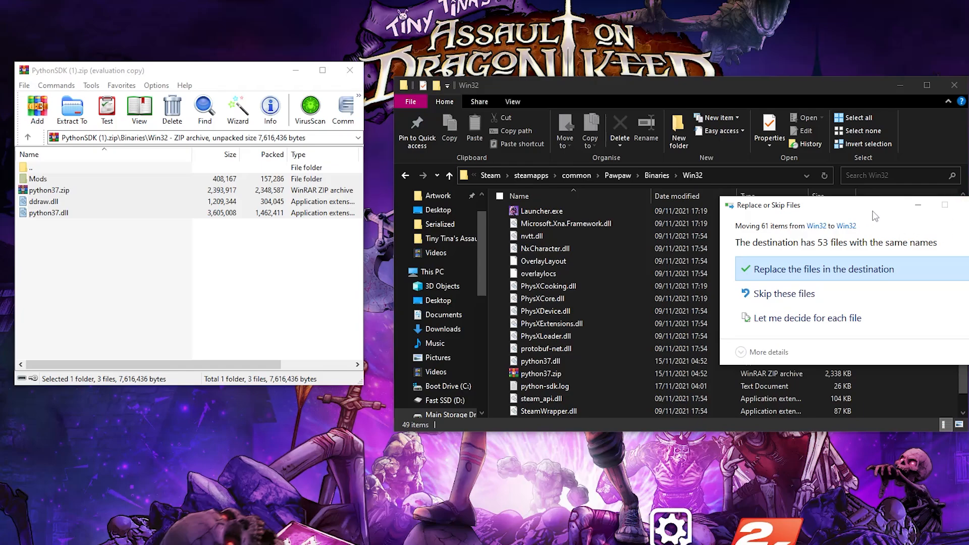
mouse_move(918, 224)
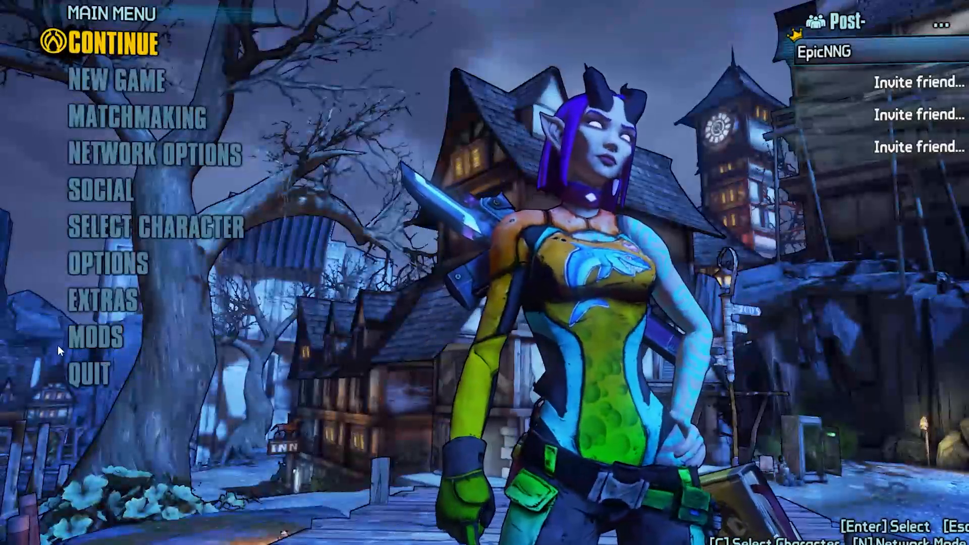
Open MODS on the main menu to view the Mod Manager list
click(94, 337)
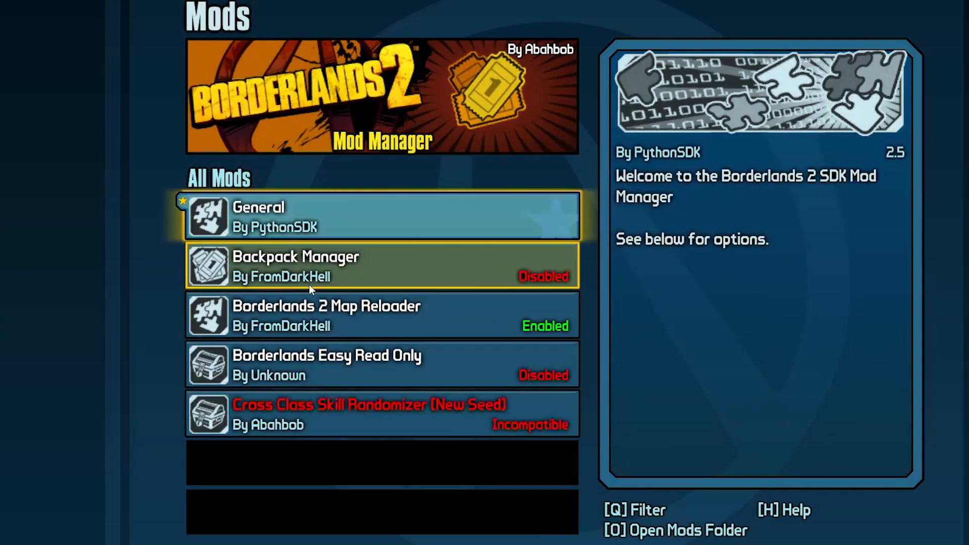